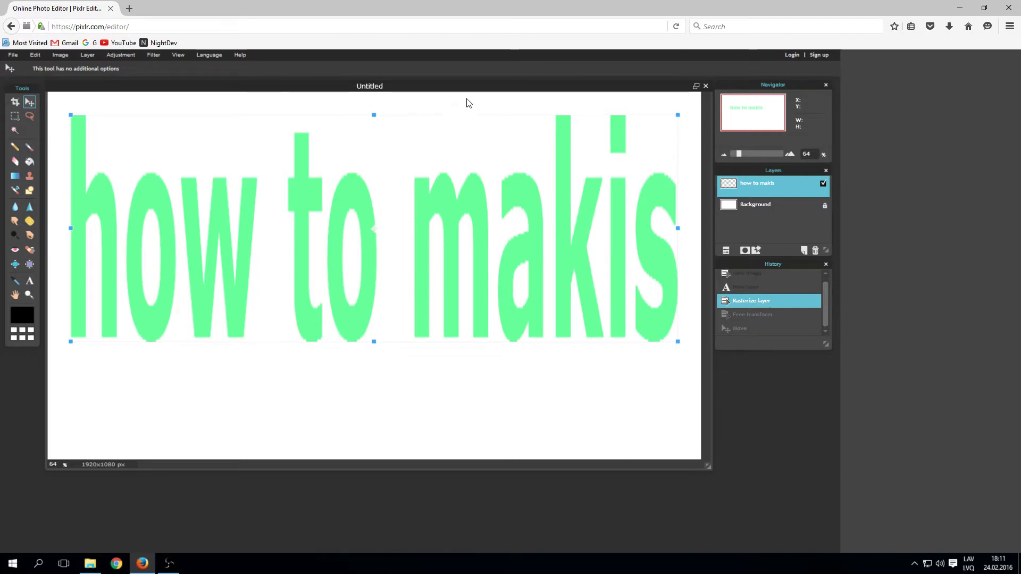
# Step: Launch the Pixlr Editor web app from the pixlr.com homepage
pyautogui.click(11, 26)
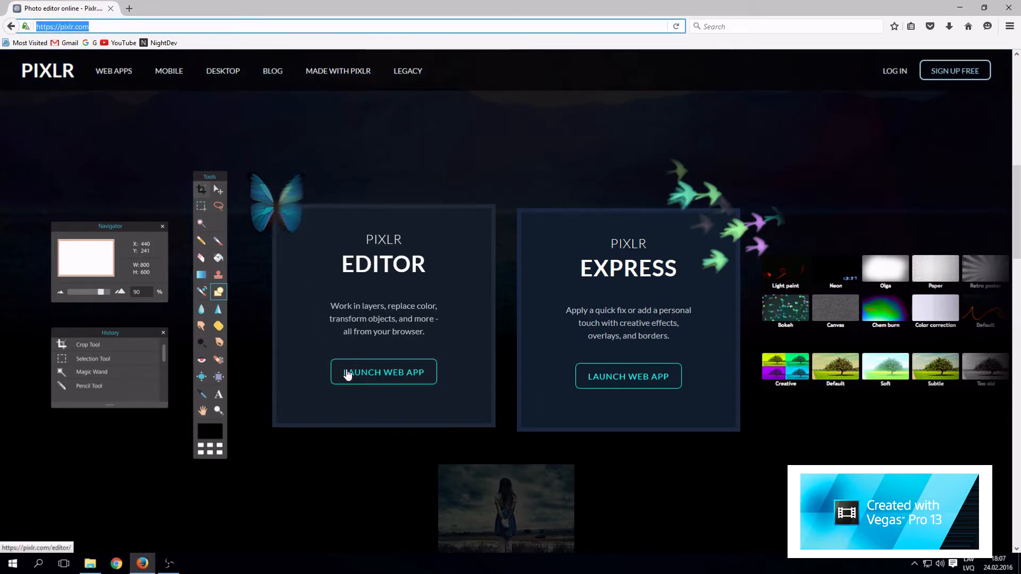
pyautogui.click(382, 372)
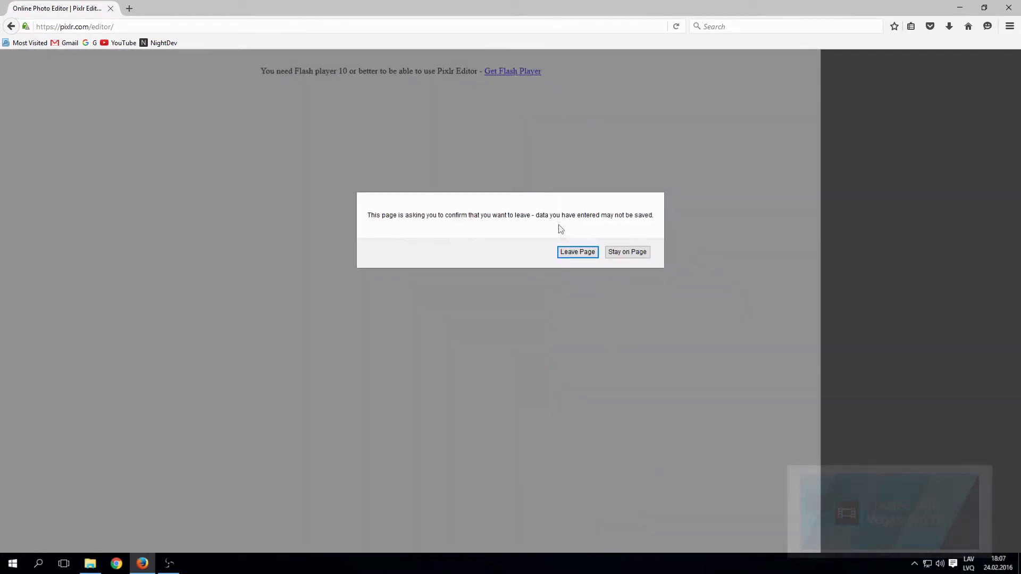
# Step: Leave the page, save and run the Flash Player installer, and choose its update option
pyautogui.click(576, 252)
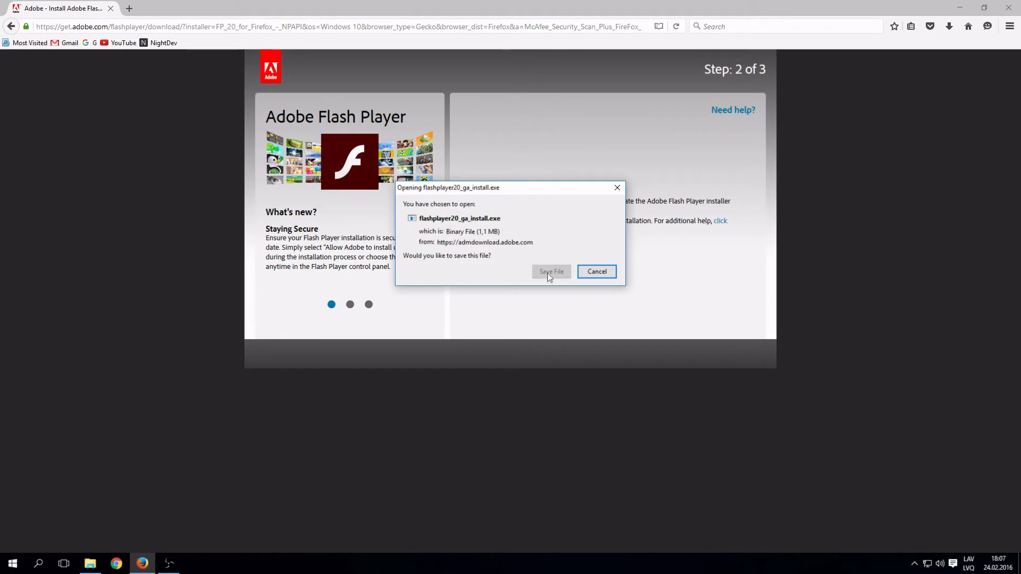
pyautogui.click(550, 271)
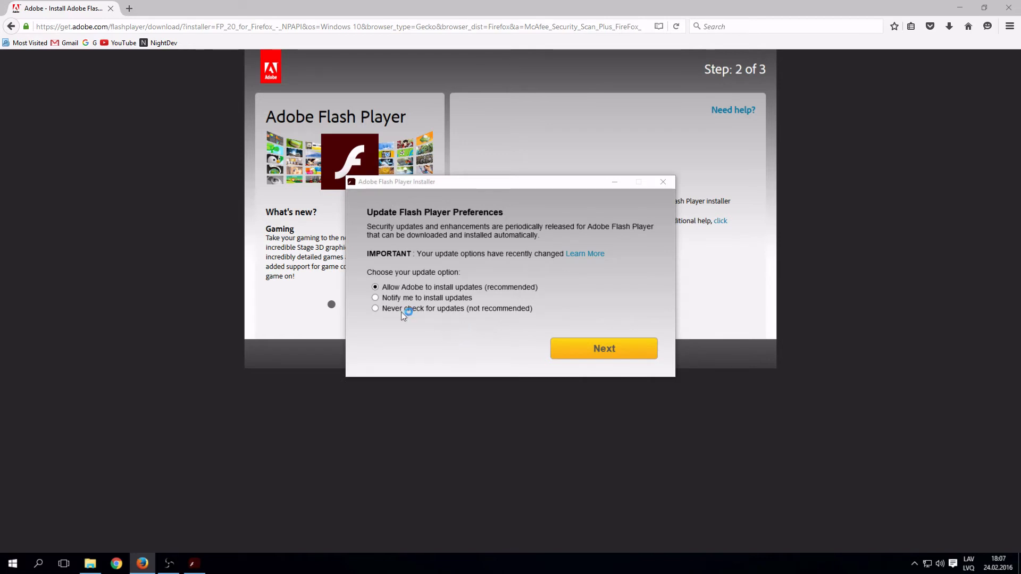
pyautogui.click(375, 308)
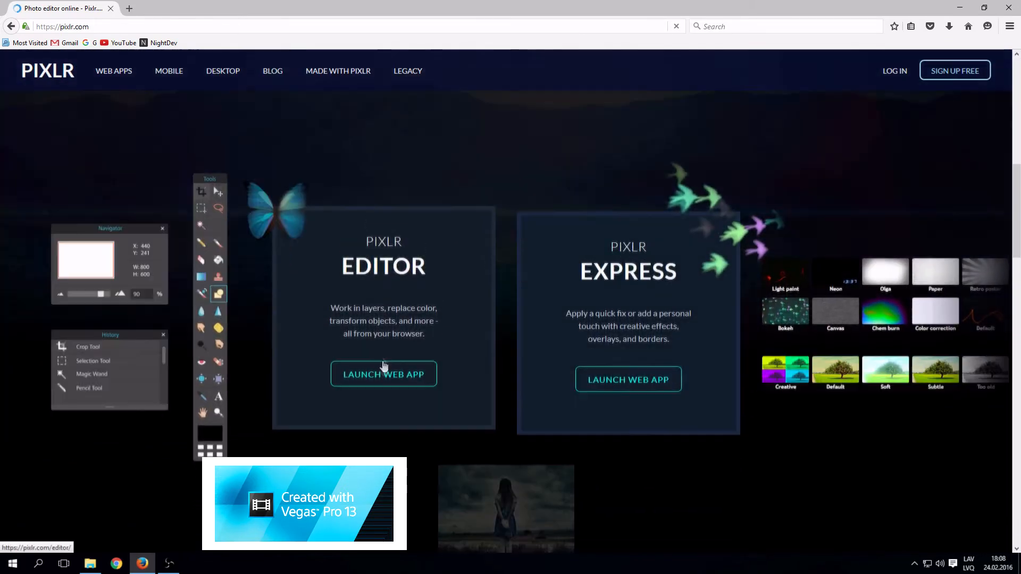
# Step: Relaunch the editor and create a new transparent image named 'tex'
pyautogui.click(383, 373)
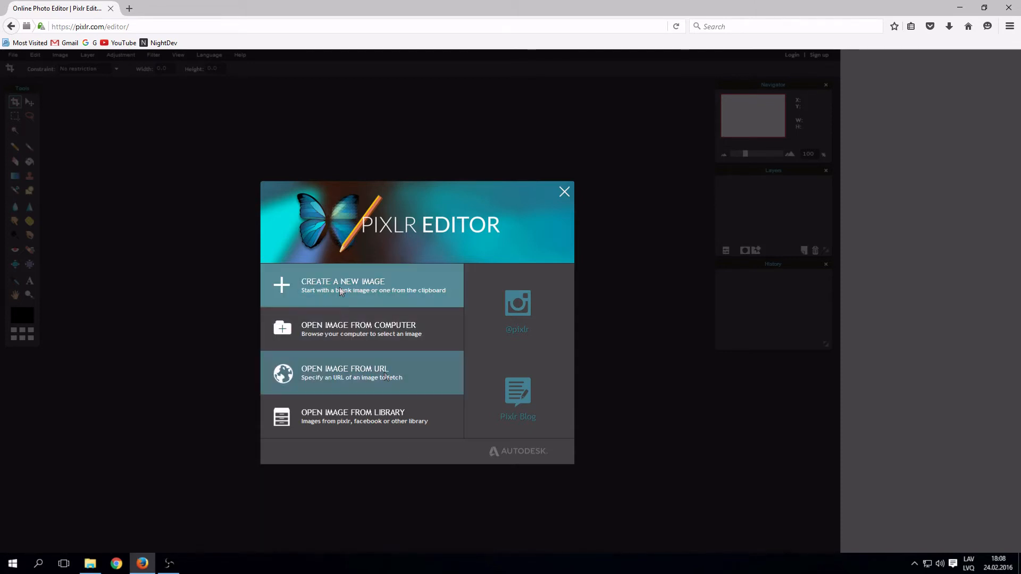
pyautogui.click(343, 285)
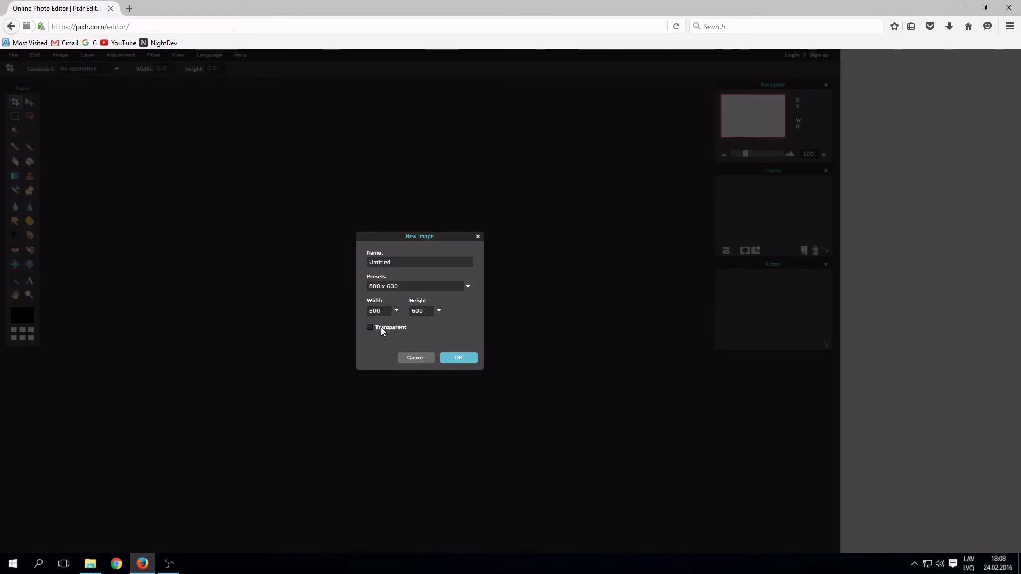
pyautogui.click(370, 326)
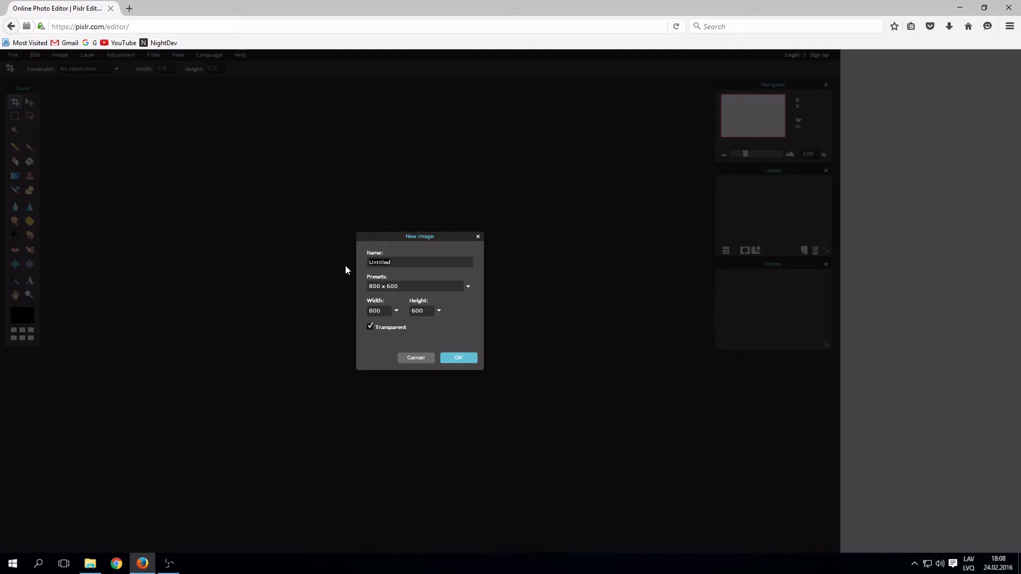
pyautogui.write('text1')
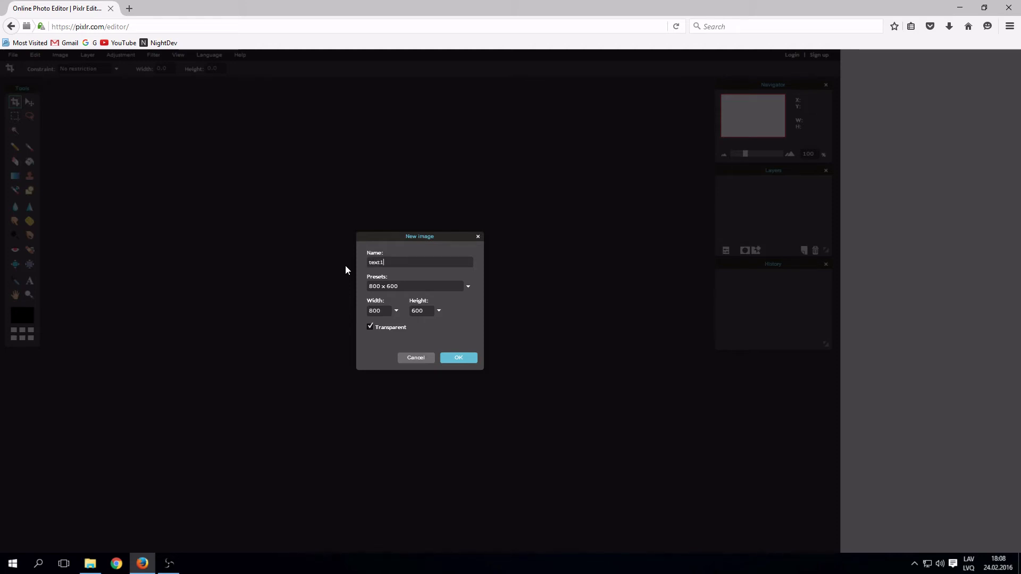
pyautogui.click(458, 357)
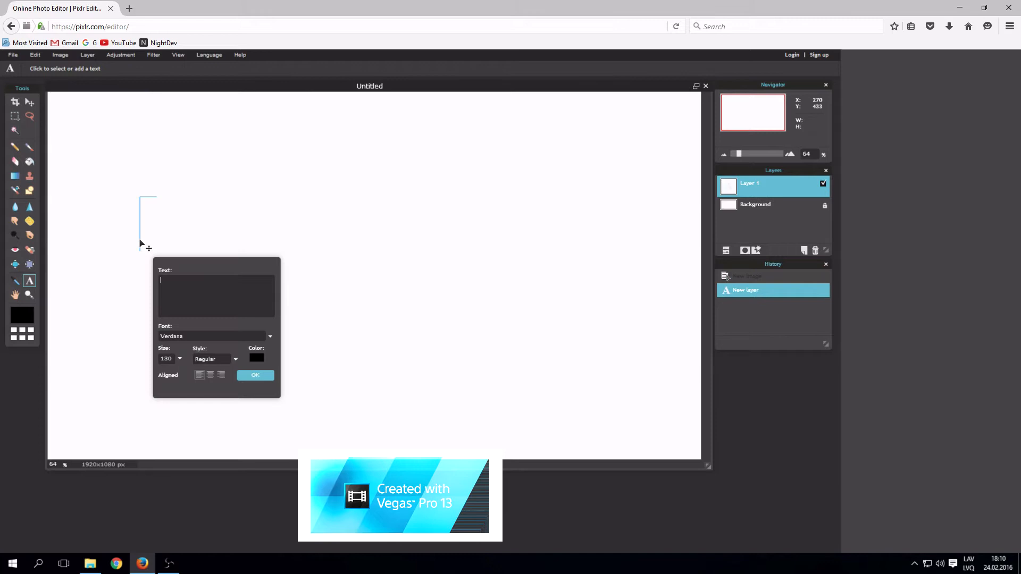
# Step: Add the text 'how to makis' in bold green at a slightly smaller size
pyautogui.write('how')
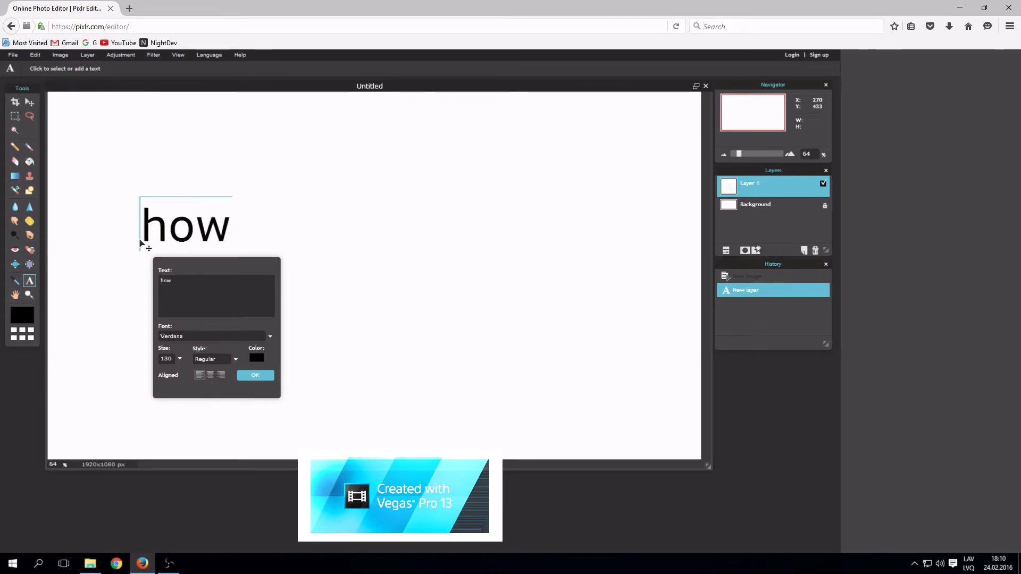
pyautogui.write('to makis')
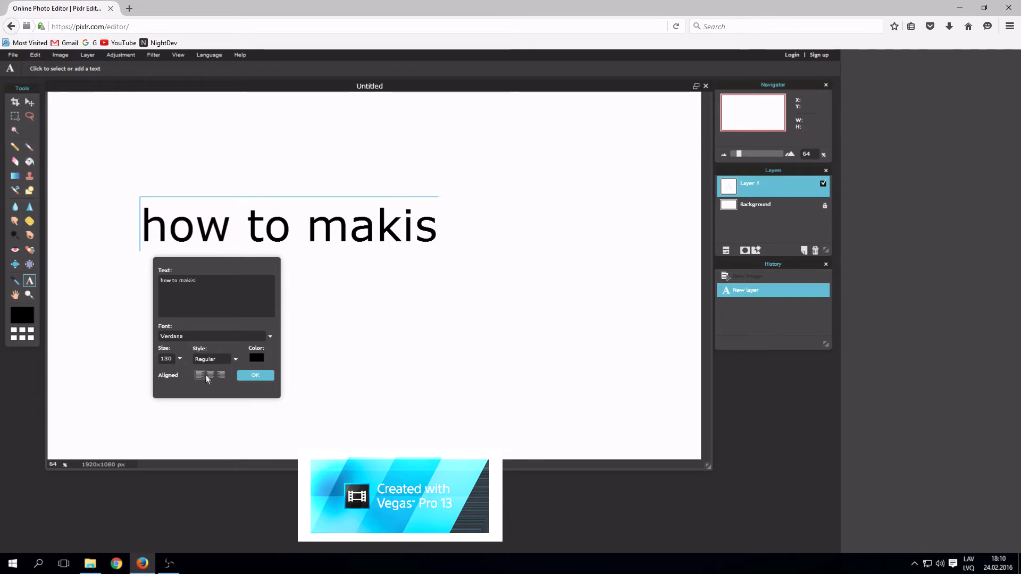
pyautogui.click(213, 359)
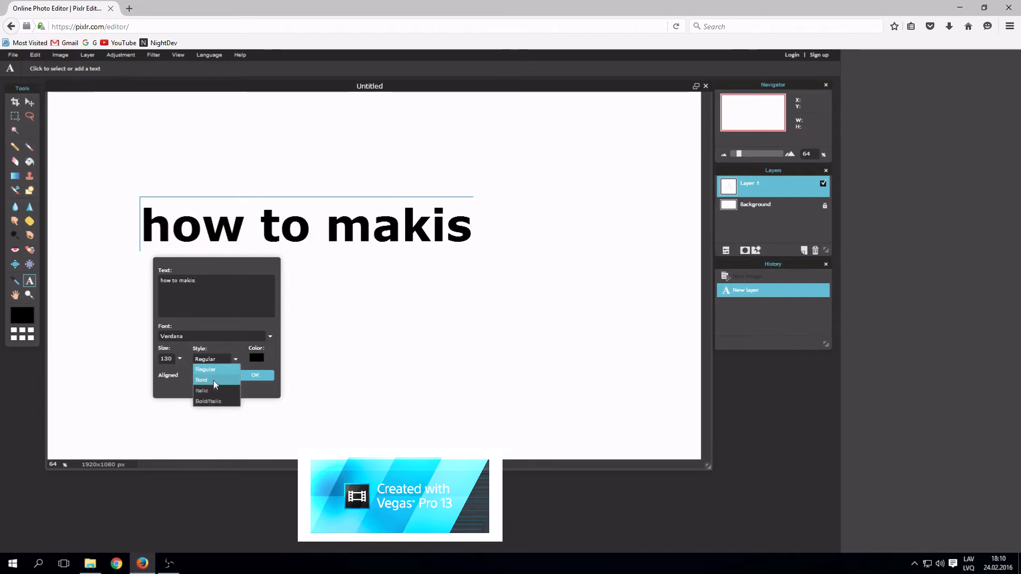
pyautogui.click(202, 380)
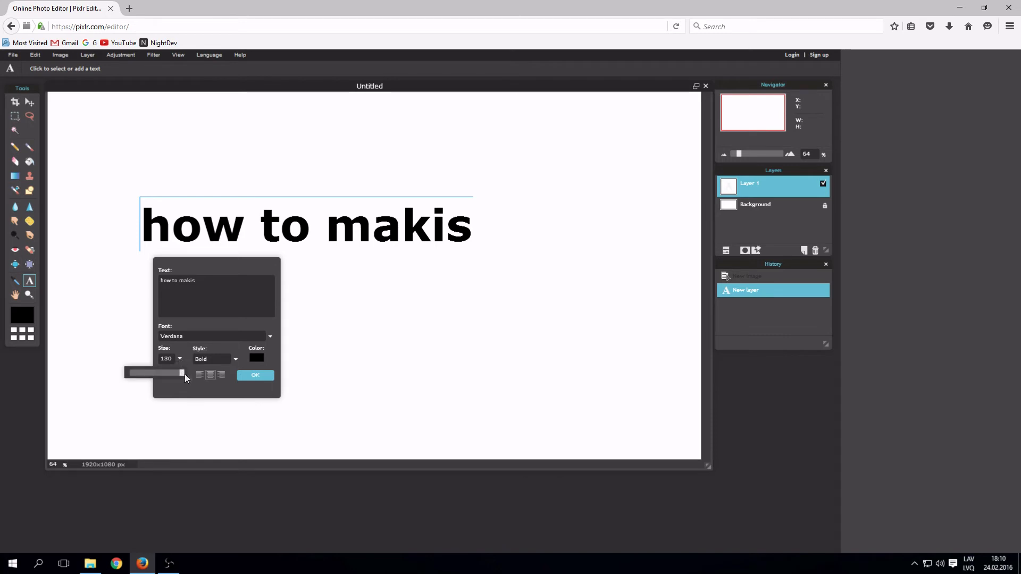
pyautogui.moveTo(181, 372); pyautogui.dragTo(163, 372)
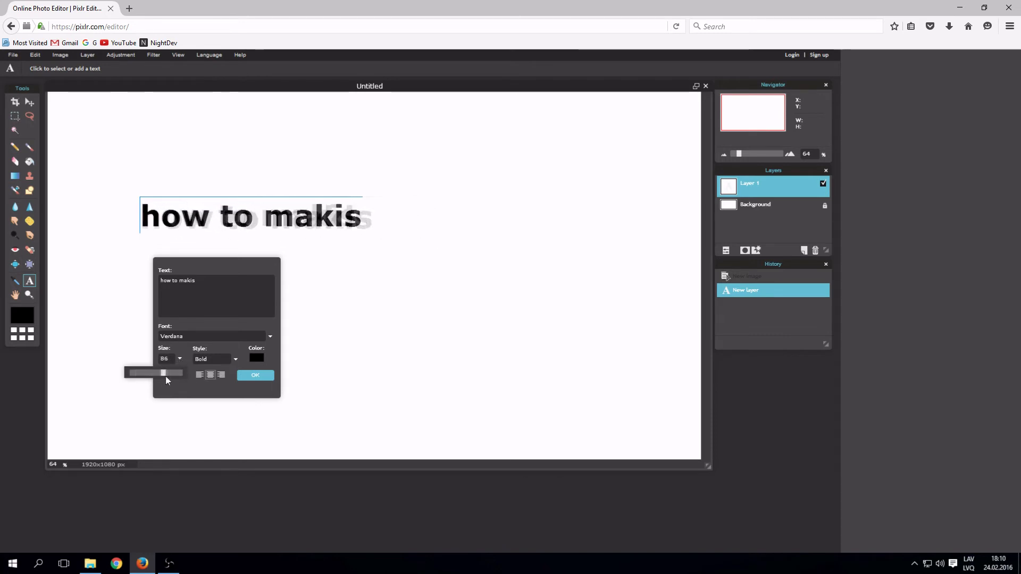
pyautogui.click(257, 357)
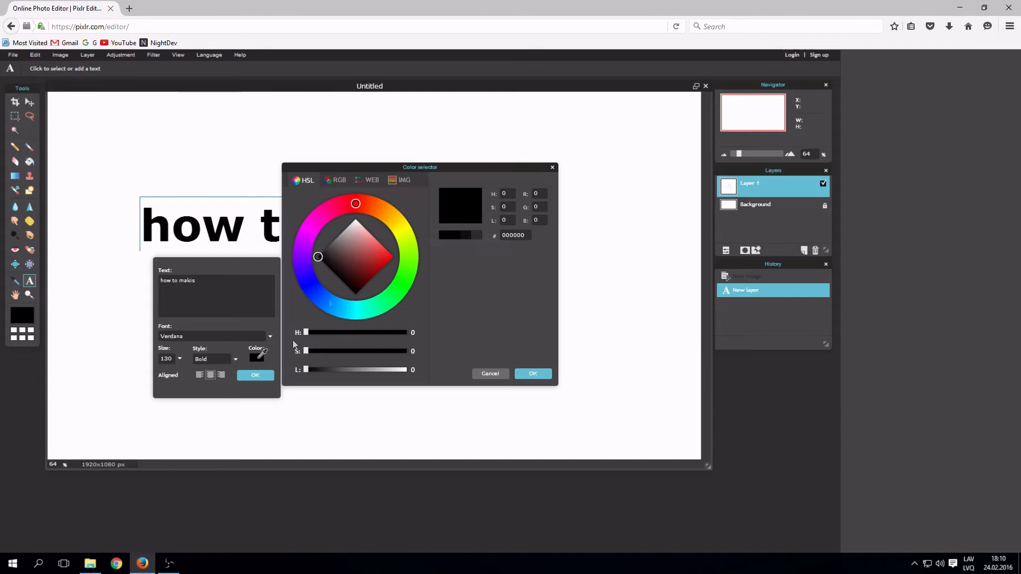
pyautogui.click(355, 231)
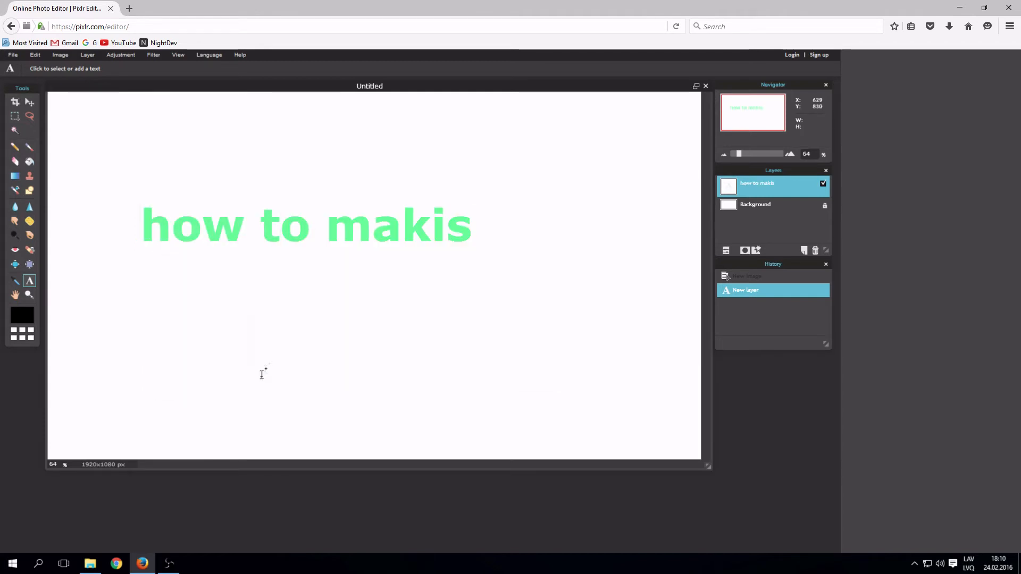
# Step: Rasterize the 'how to makis' text layer into plain pixels via its layer menu
pyautogui.click(34, 54)
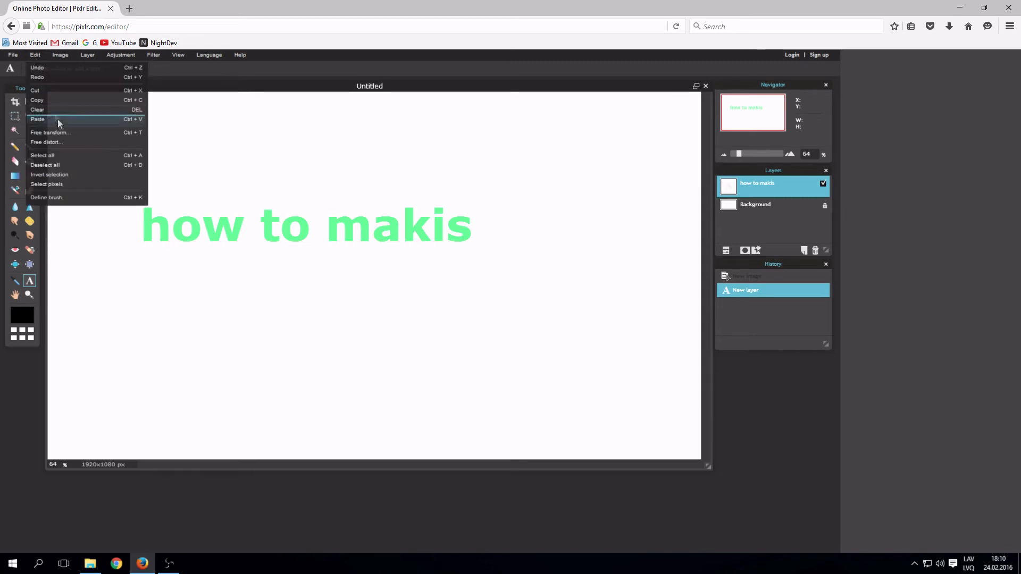
pyautogui.click(182, 231)
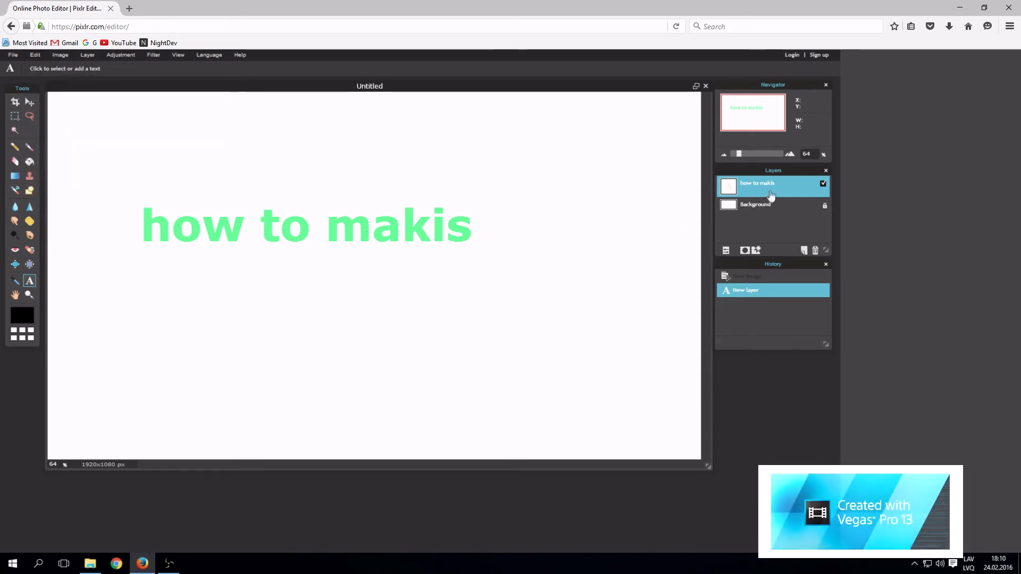
pyautogui.rightClick(768, 190)
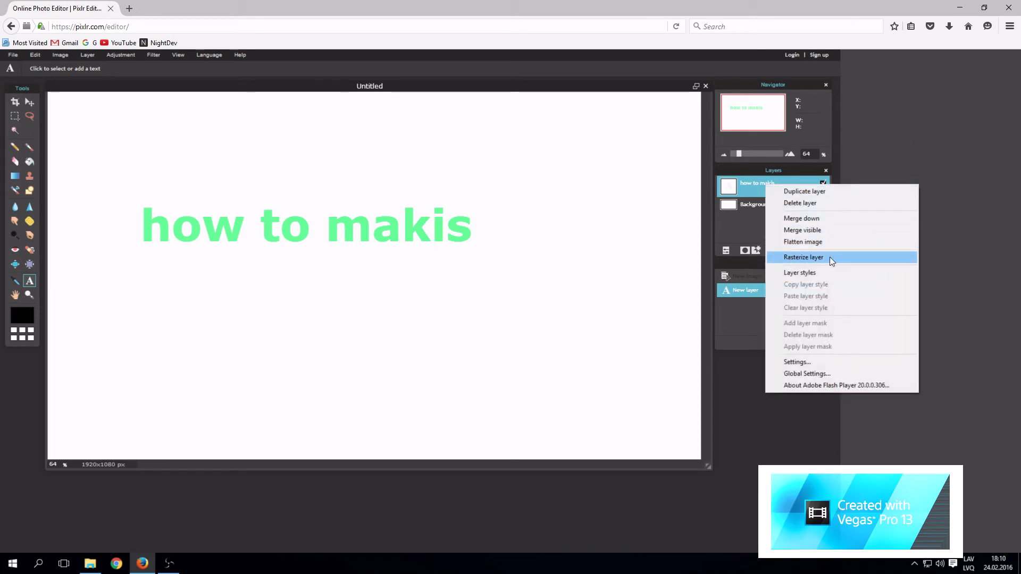
pyautogui.click(802, 258)
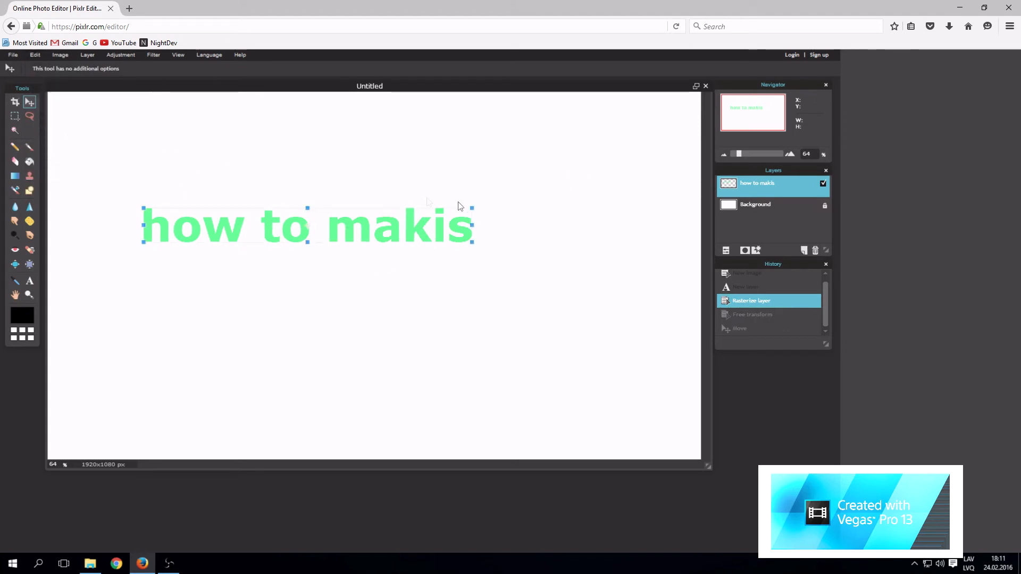
# Step: Free-transform the text taller and stretched to nearly the full canvas width
pyautogui.moveTo(474, 245); pyautogui.dragTo(550, 281)
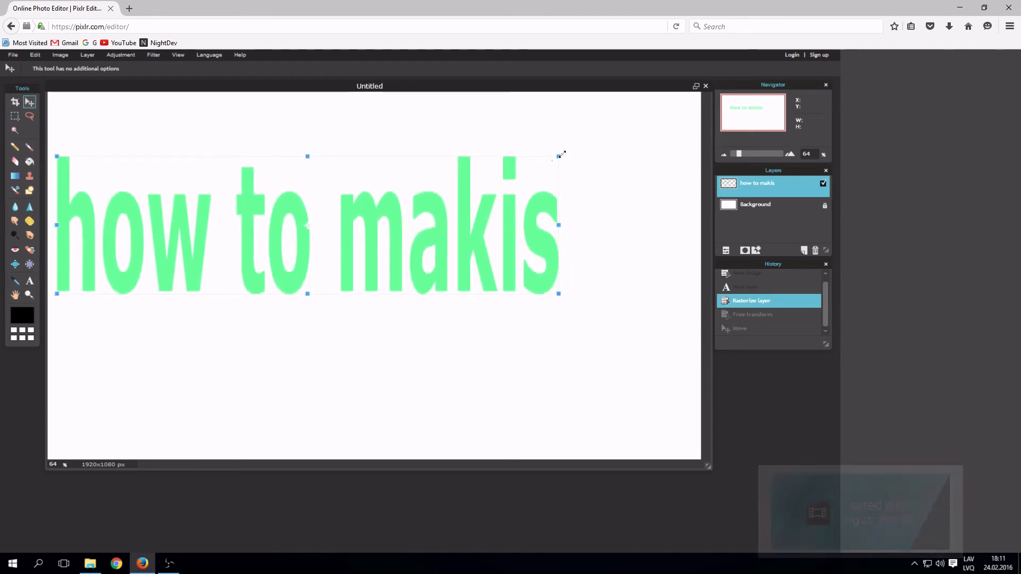
pyautogui.moveTo(306, 225); pyautogui.dragTo(387, 224)
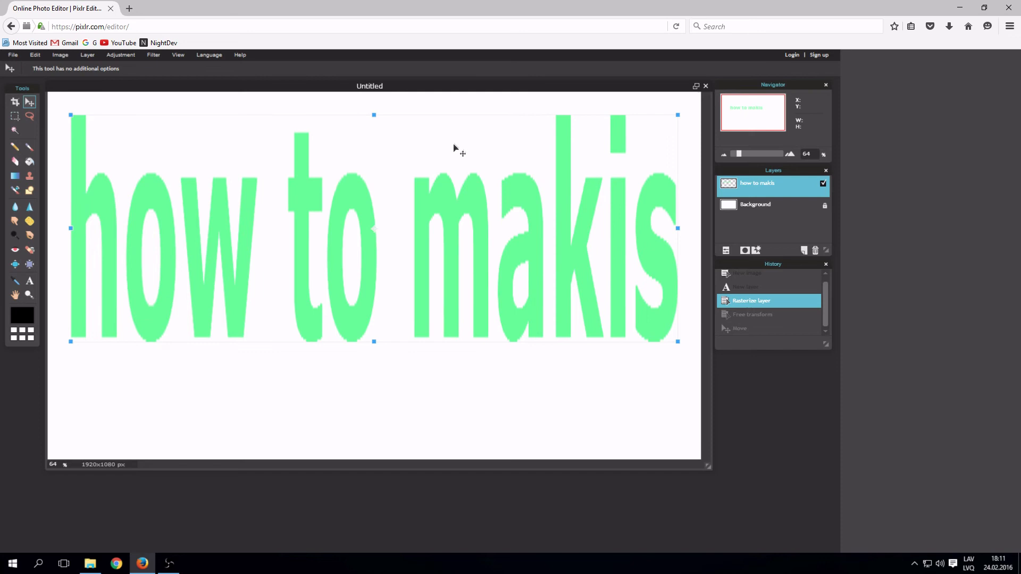
pyautogui.moveTo(468, 104)
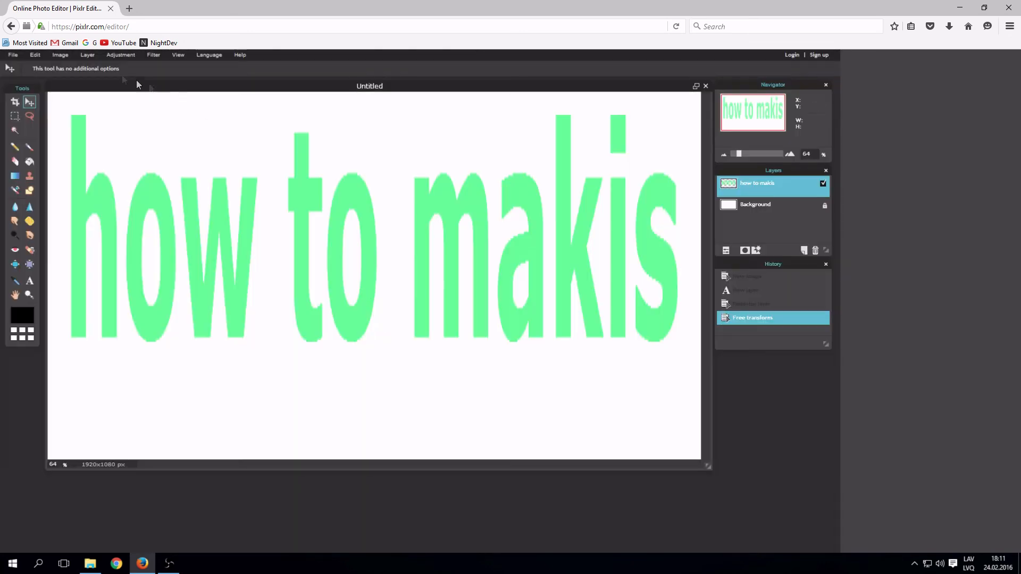
# Step: In Layer styles, turn on an Outer glow and set its colour to black
pyautogui.click(86, 55)
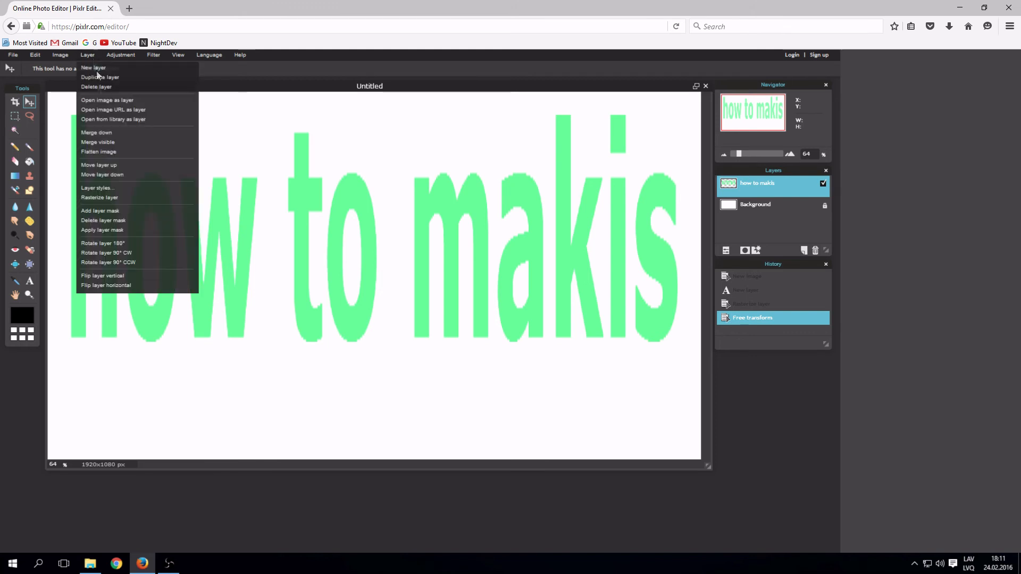
pyautogui.moveTo(115, 190)
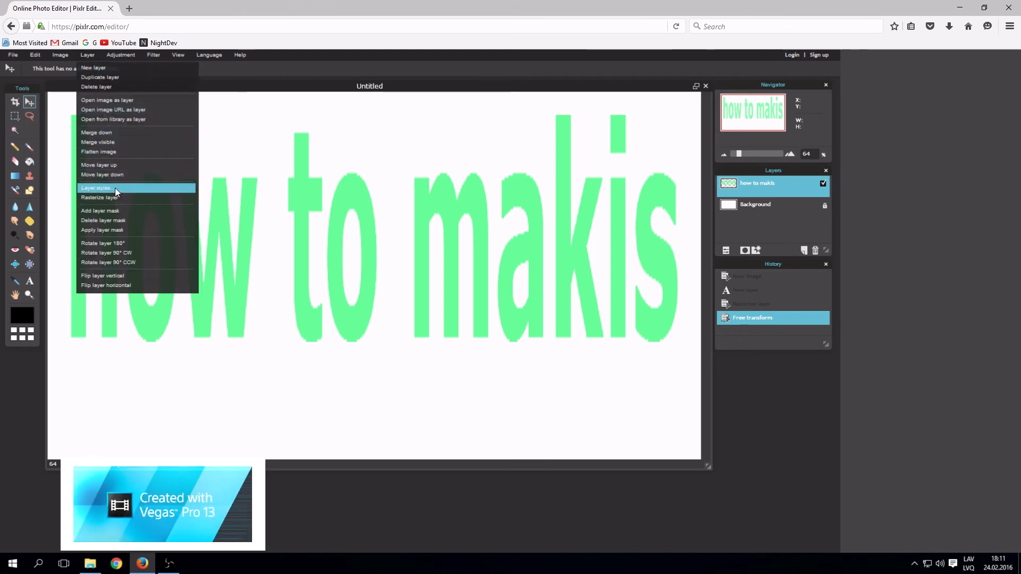
pyautogui.click(97, 188)
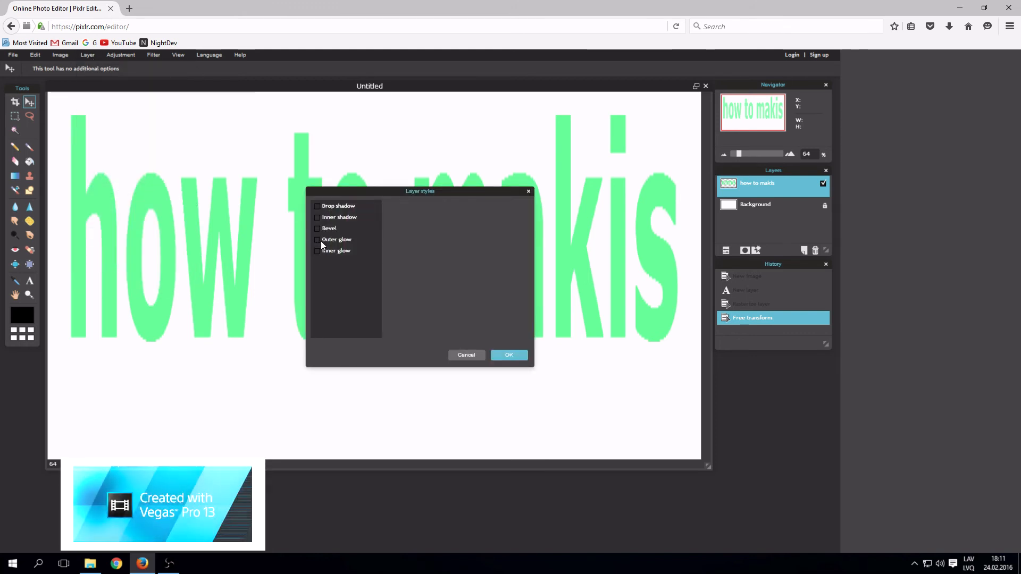
pyautogui.click(317, 239)
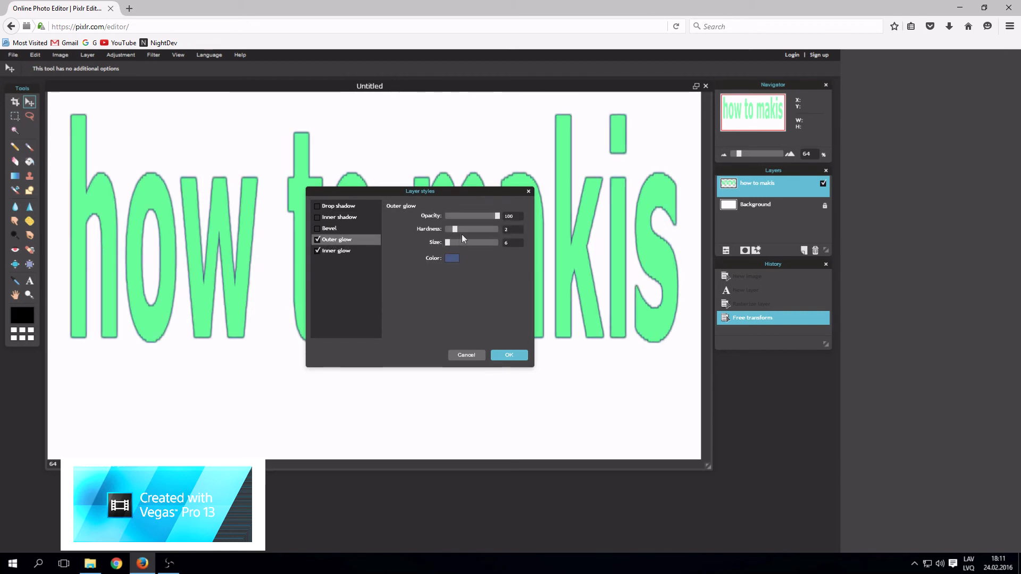
pyautogui.click(452, 258)
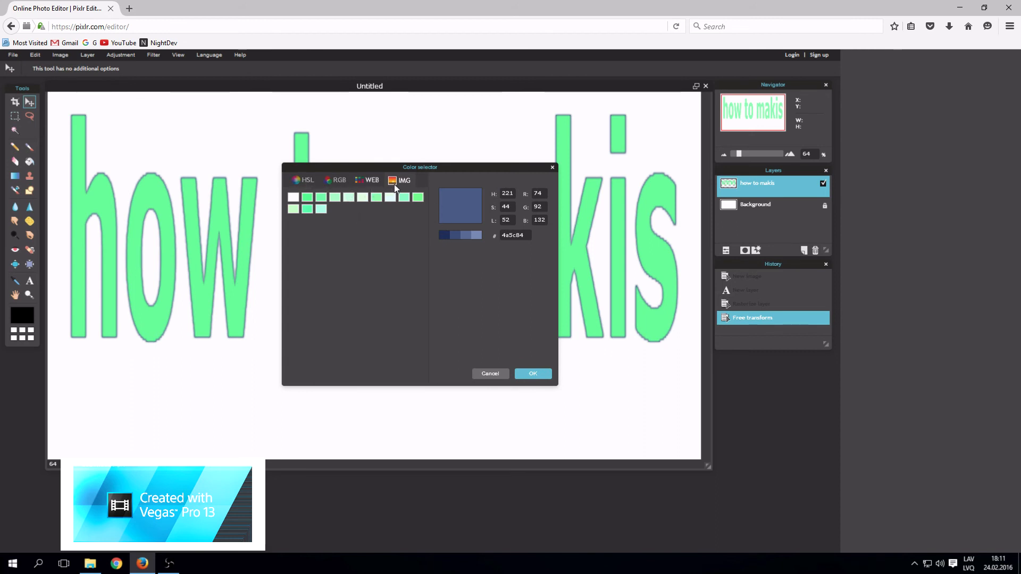
pyautogui.click(303, 181)
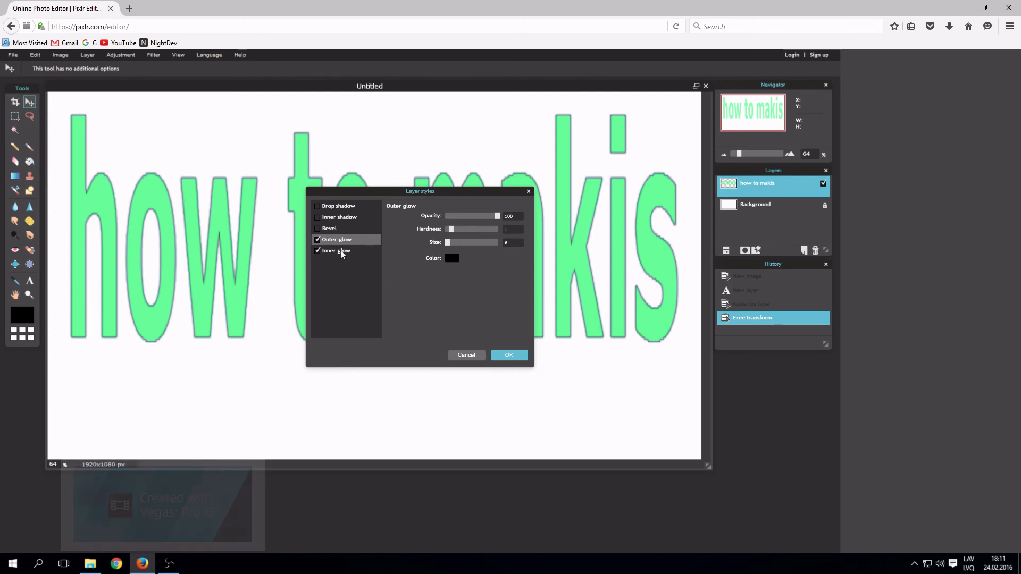
# Step: Turn on an Inner glow with black colour and apply the layer styles
pyautogui.click(337, 251)
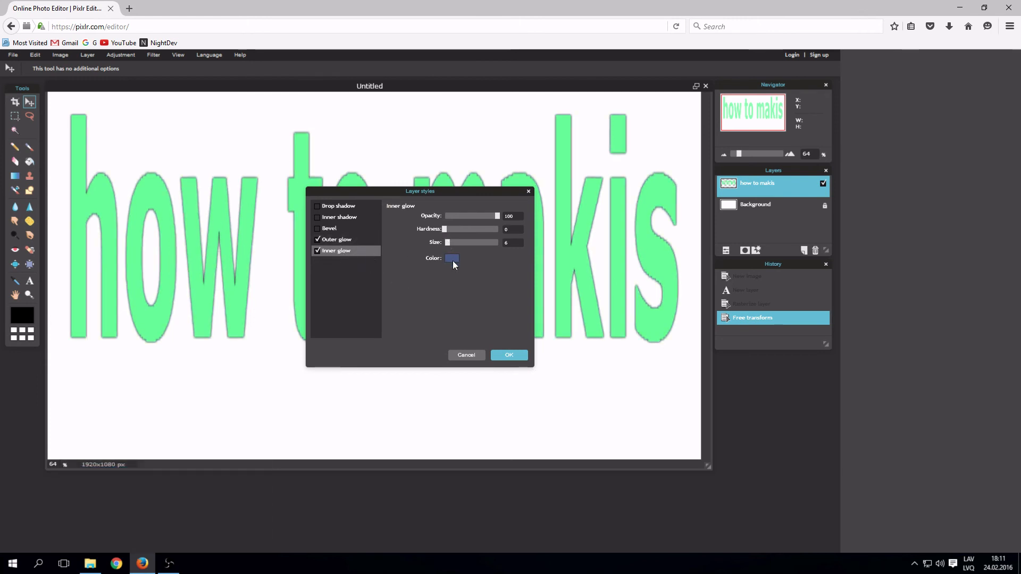
pyautogui.click(451, 257)
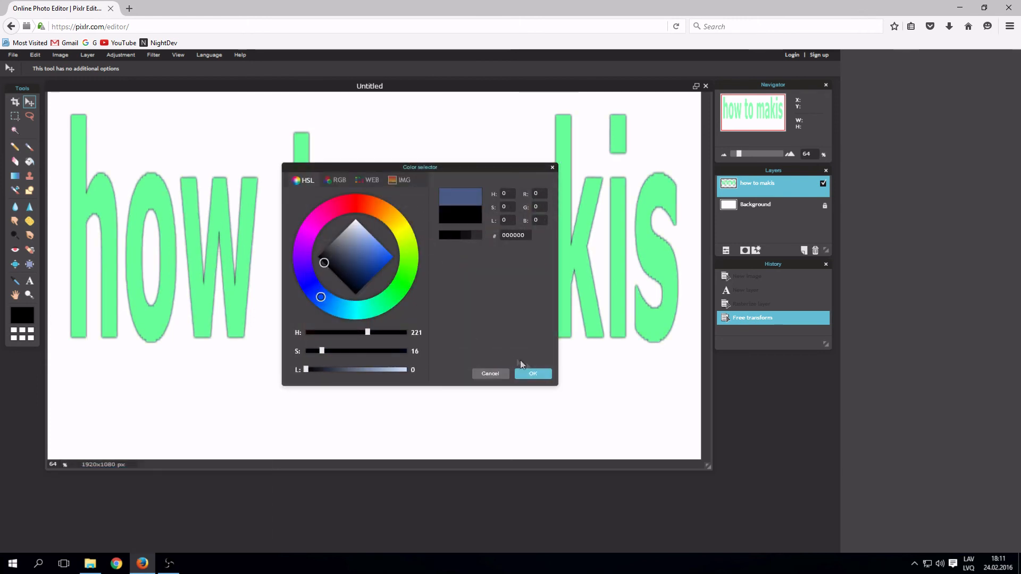
pyautogui.click(532, 373)
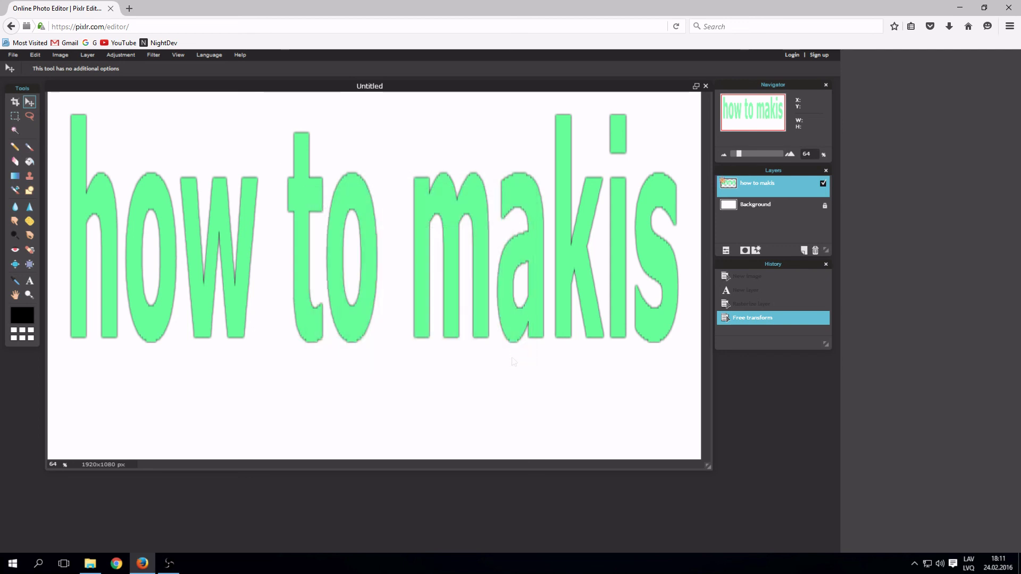